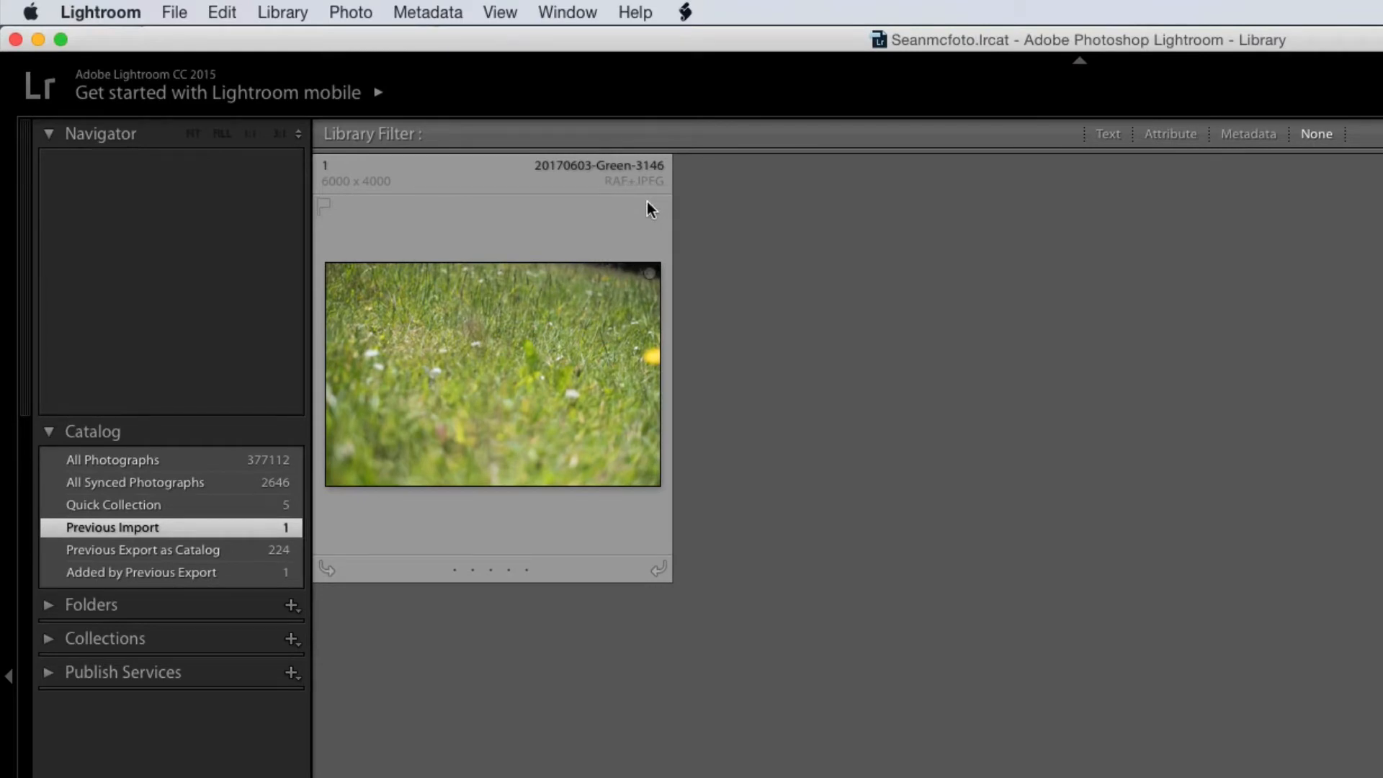
mouse_move(668, 217)
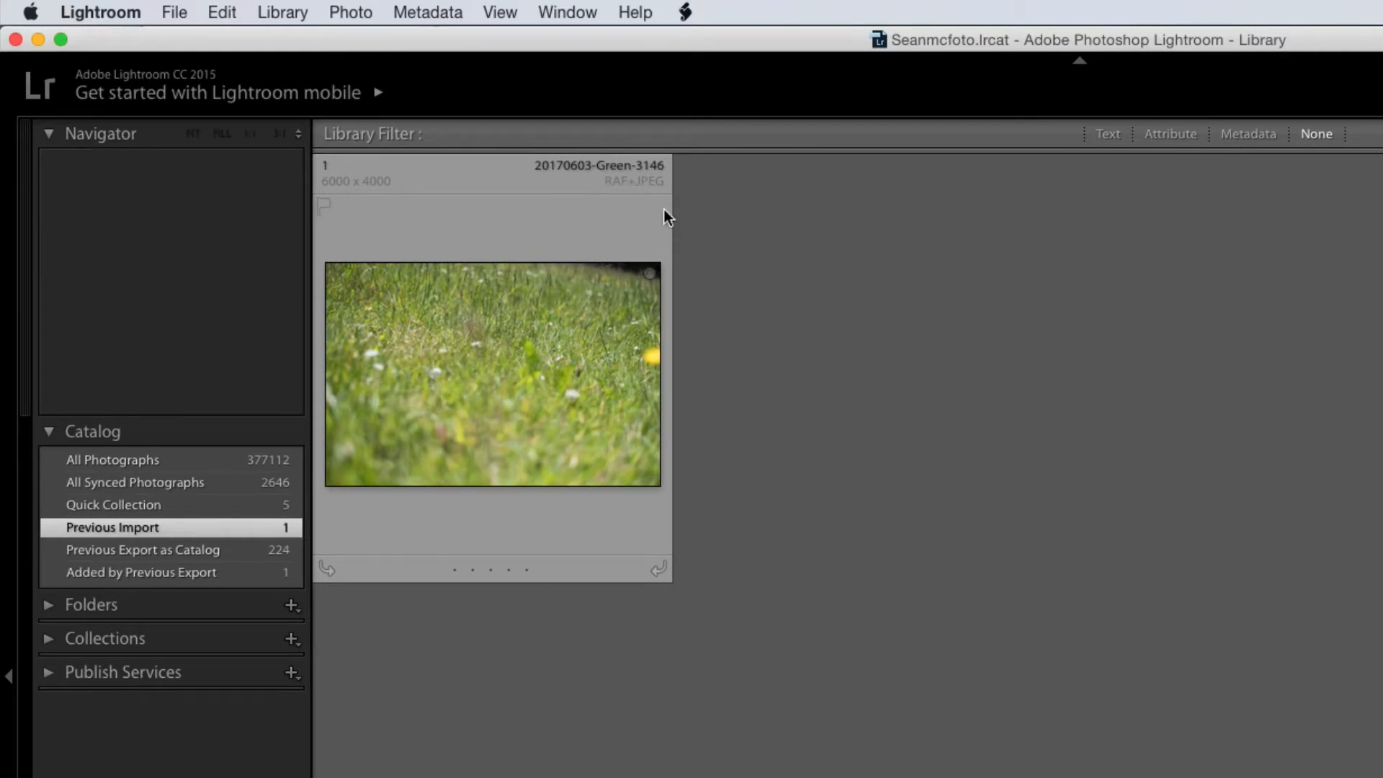
mouse_move(553, 406)
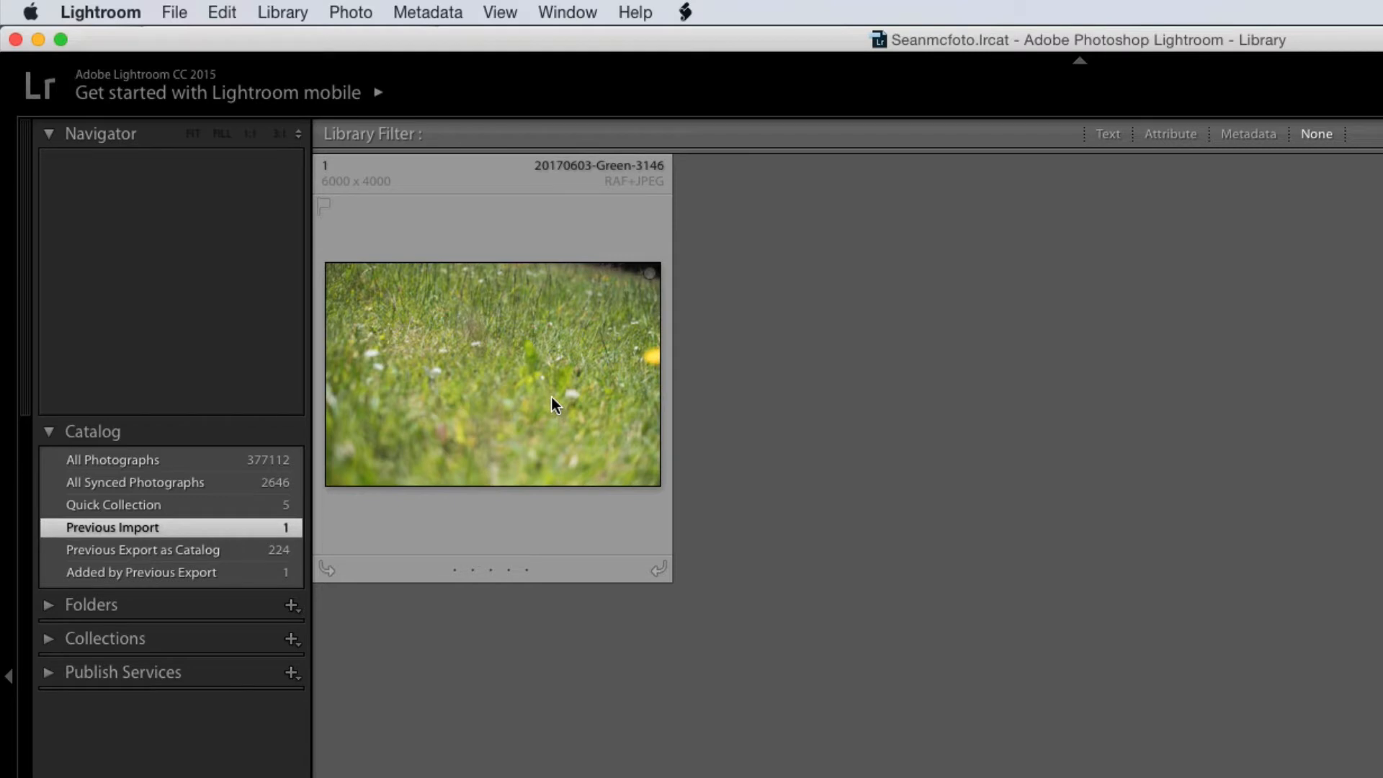
mouse_move(550, 406)
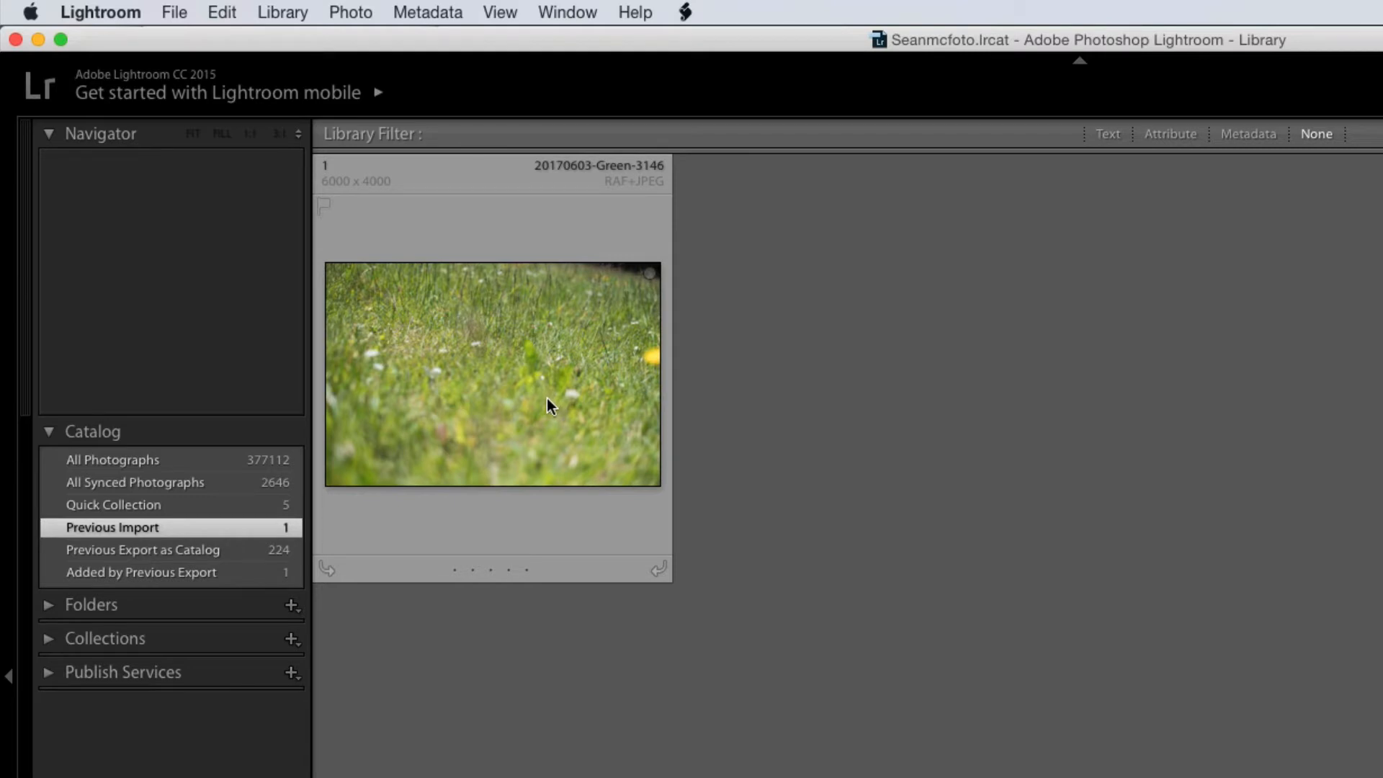
mouse_move(592, 358)
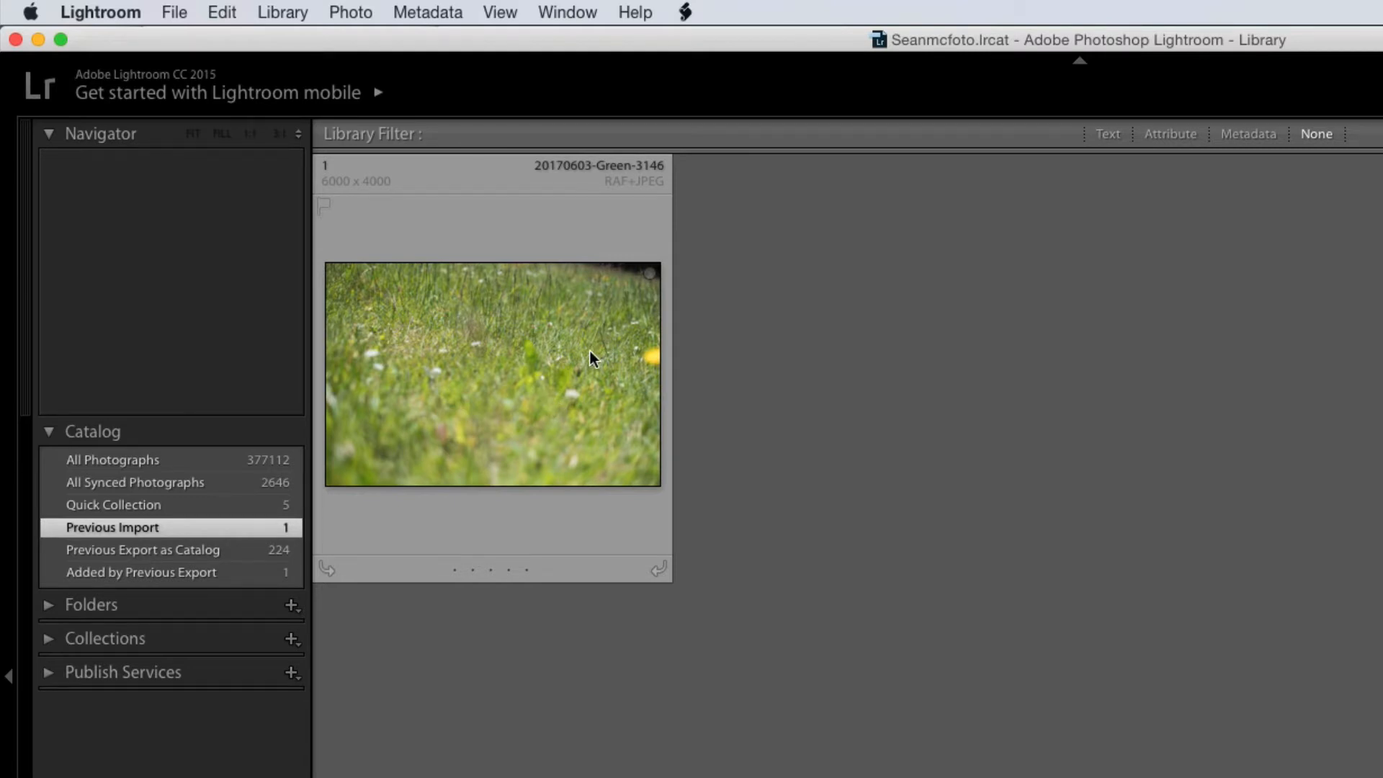
mouse_move(555, 368)
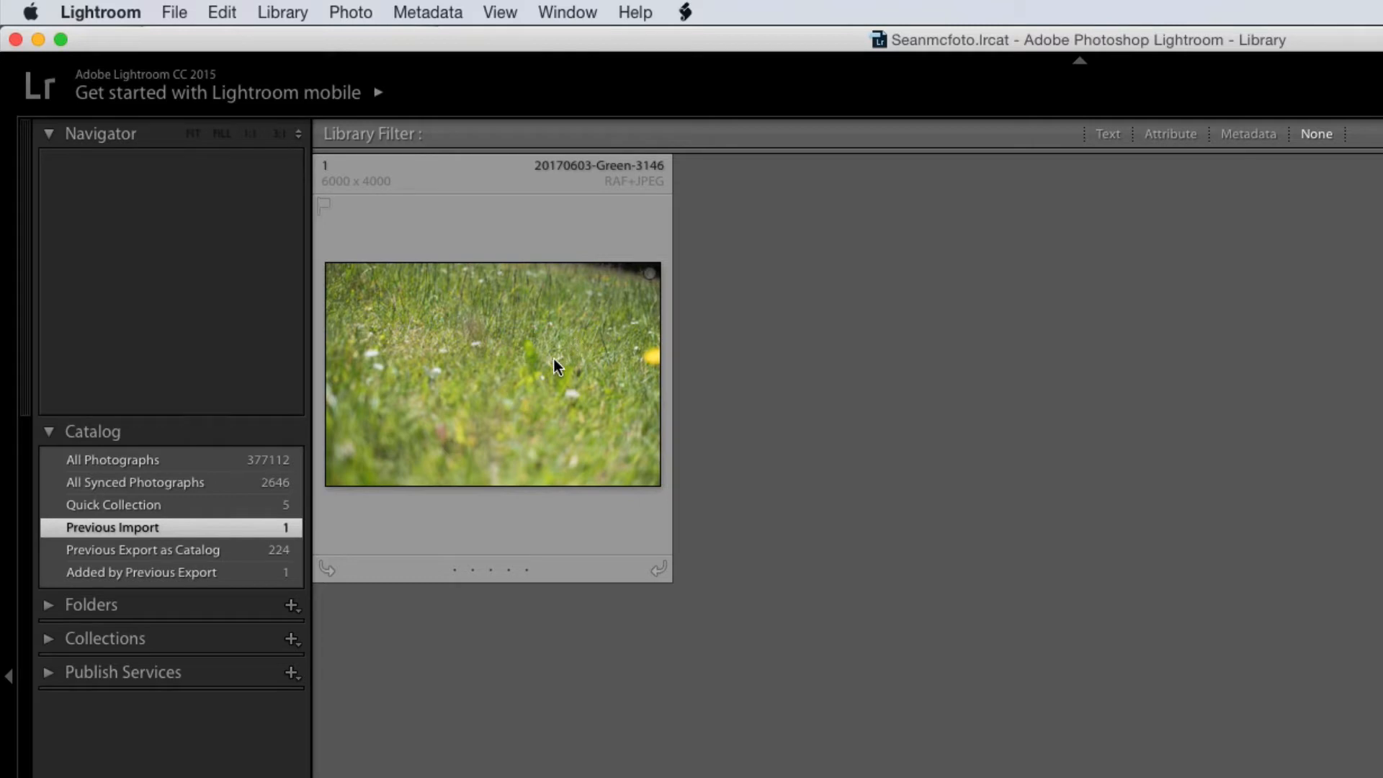
mouse_move(496, 359)
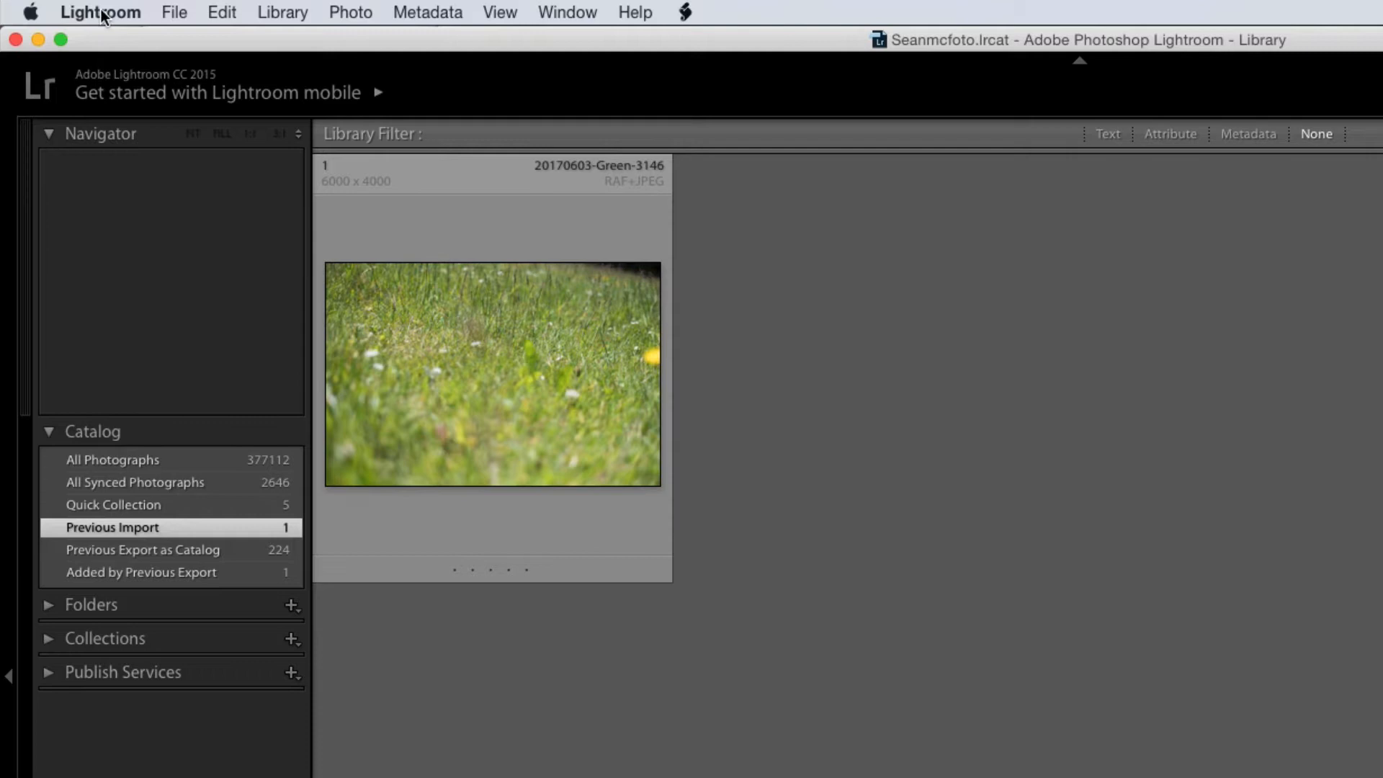
Glance at Preferences, then open the Import window and cancel without importing.
left_click(99, 11)
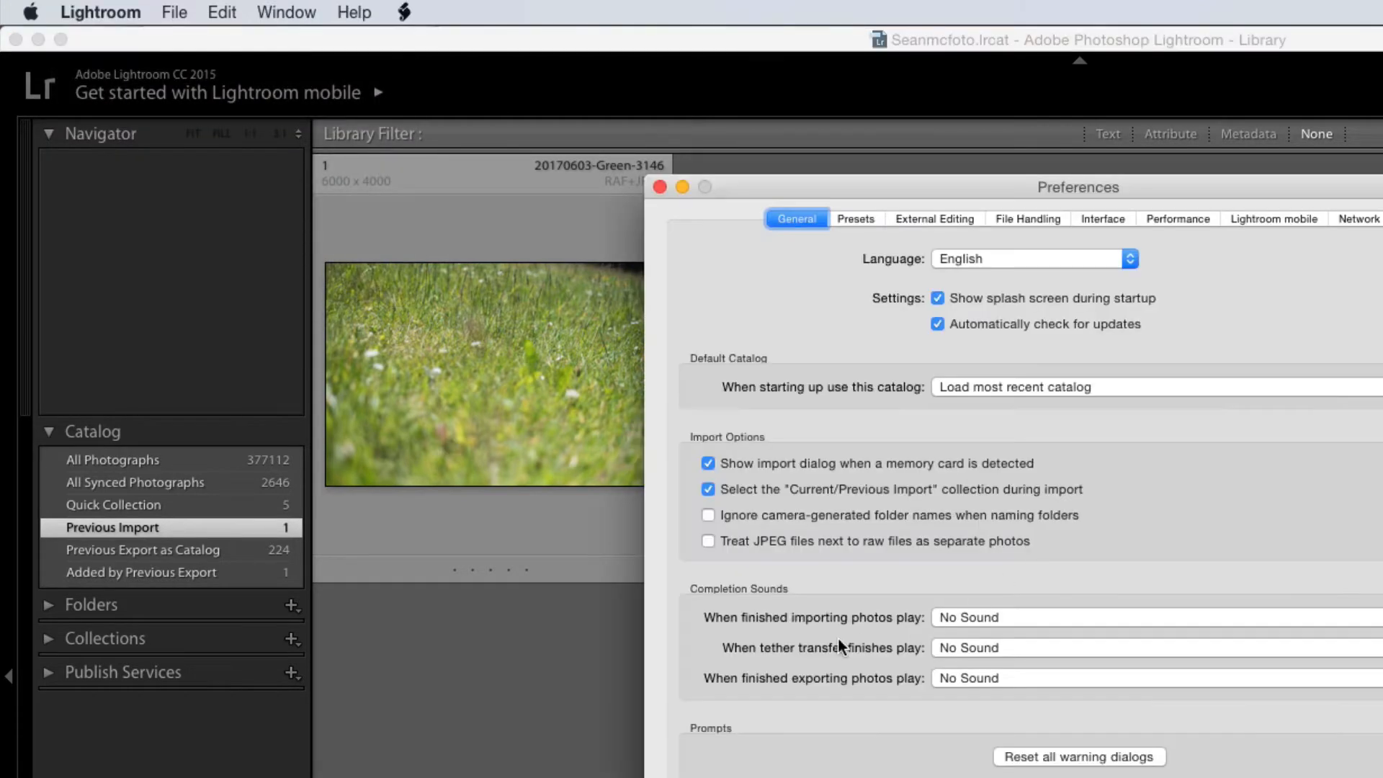
mouse_move(812, 550)
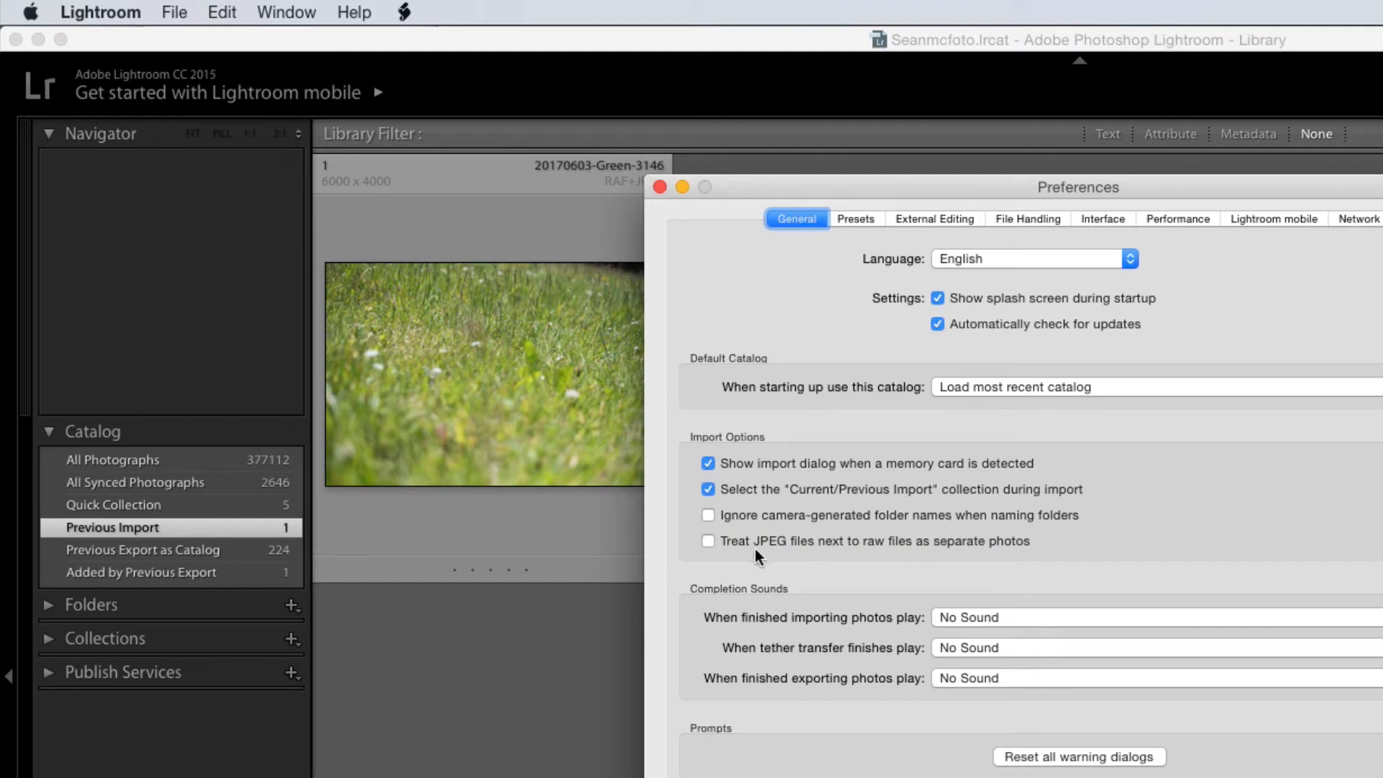
left_click(657, 188)
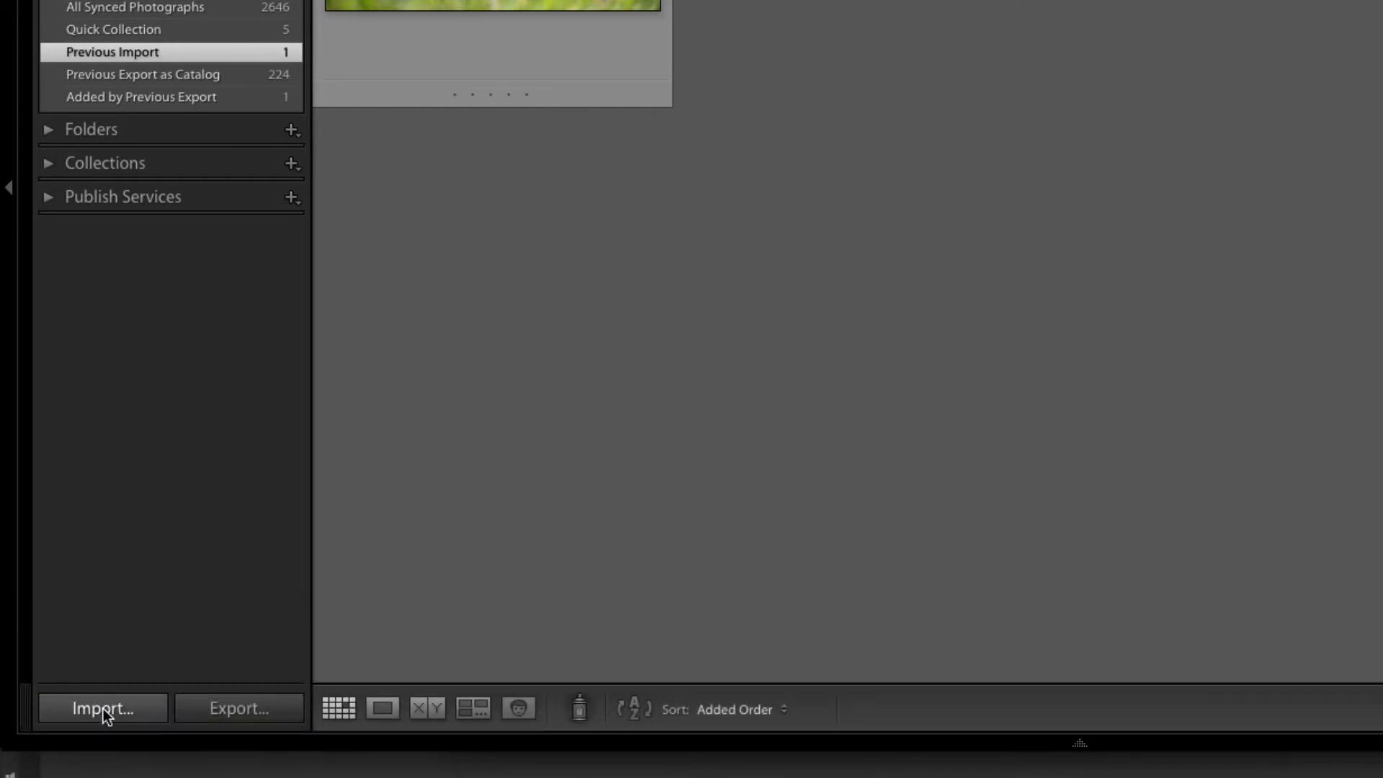
left_click(102, 708)
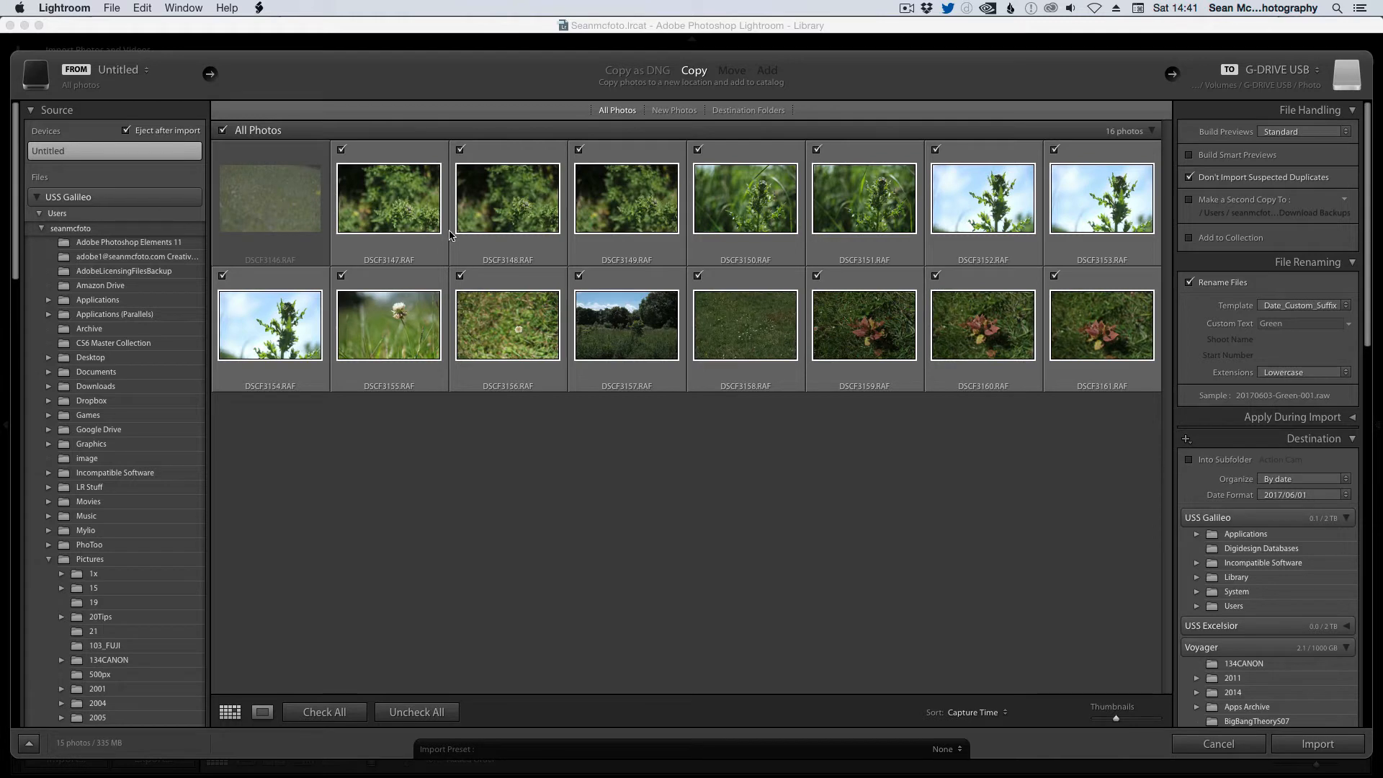
mouse_move(1030, 322)
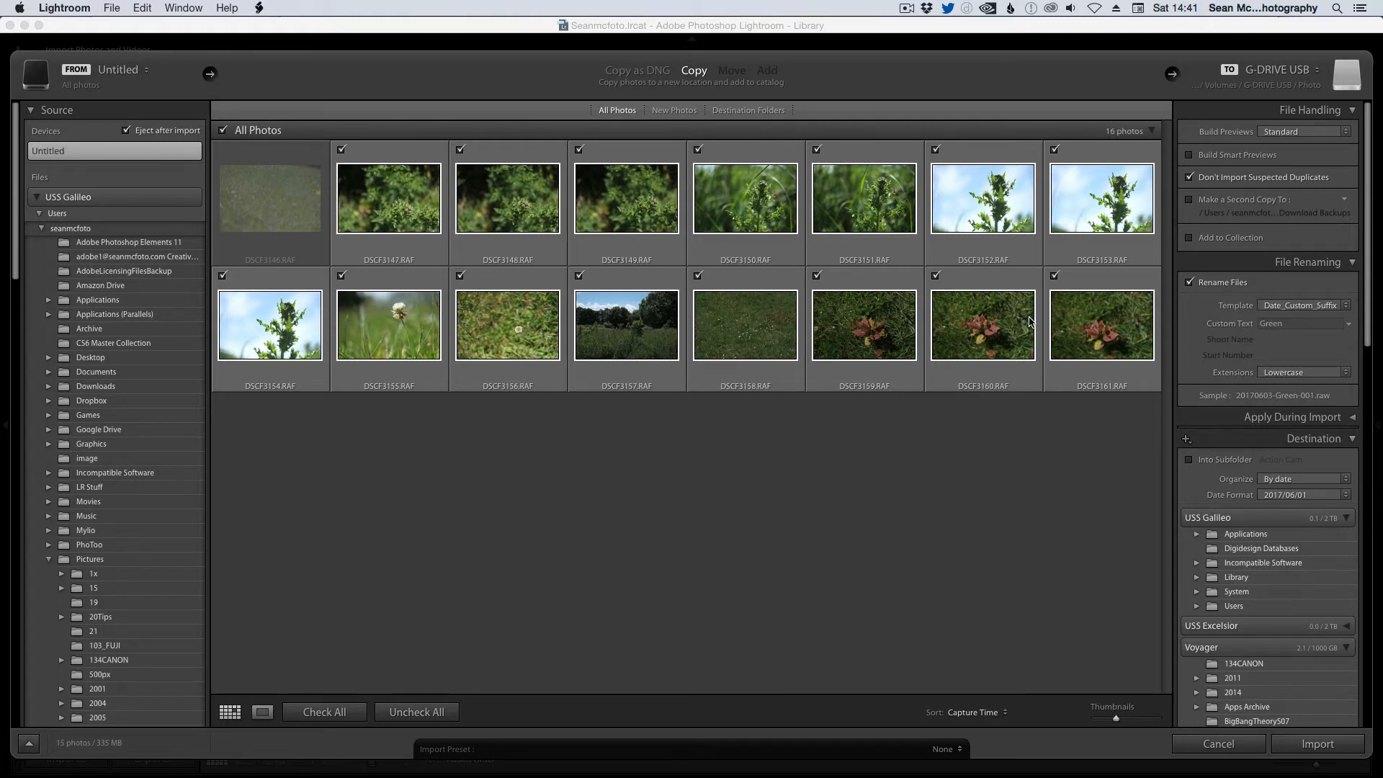
mouse_move(911, 285)
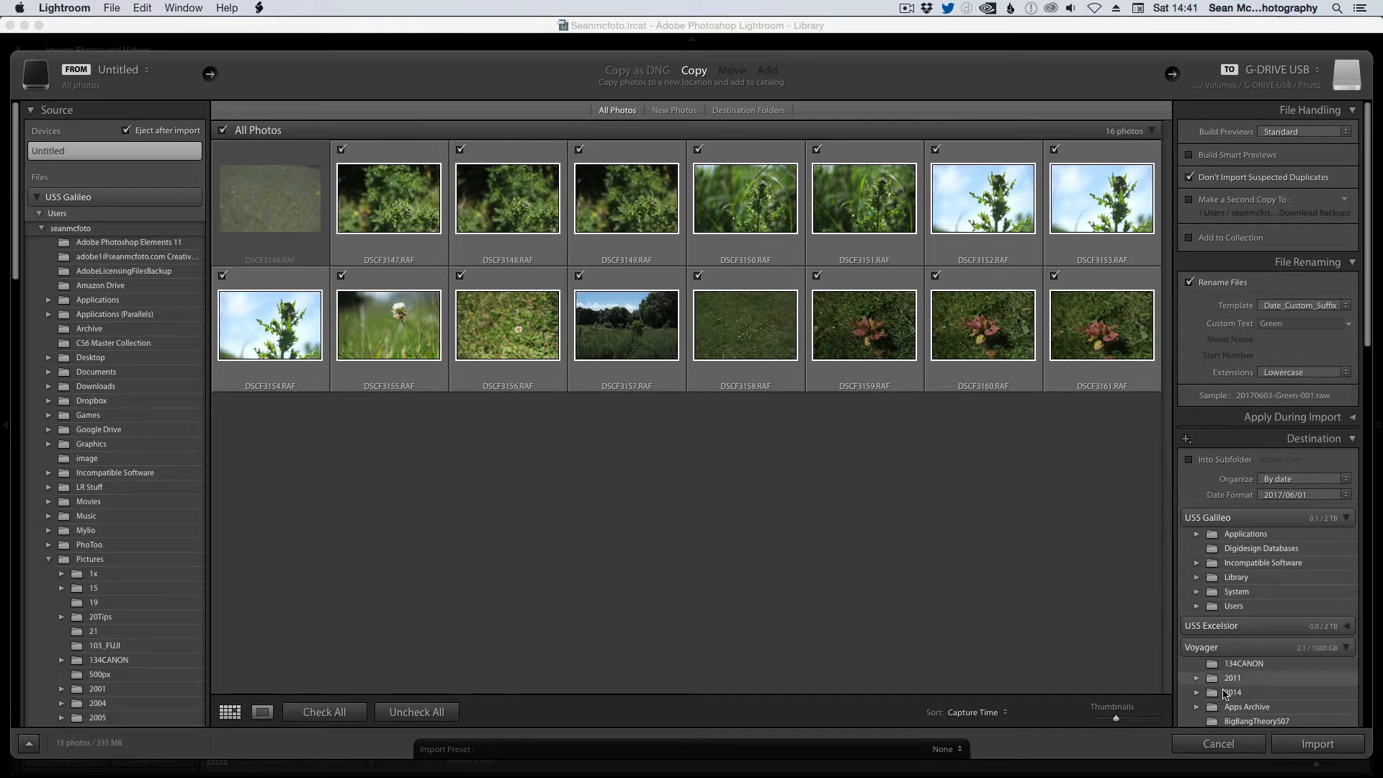
left_click(1315, 743)
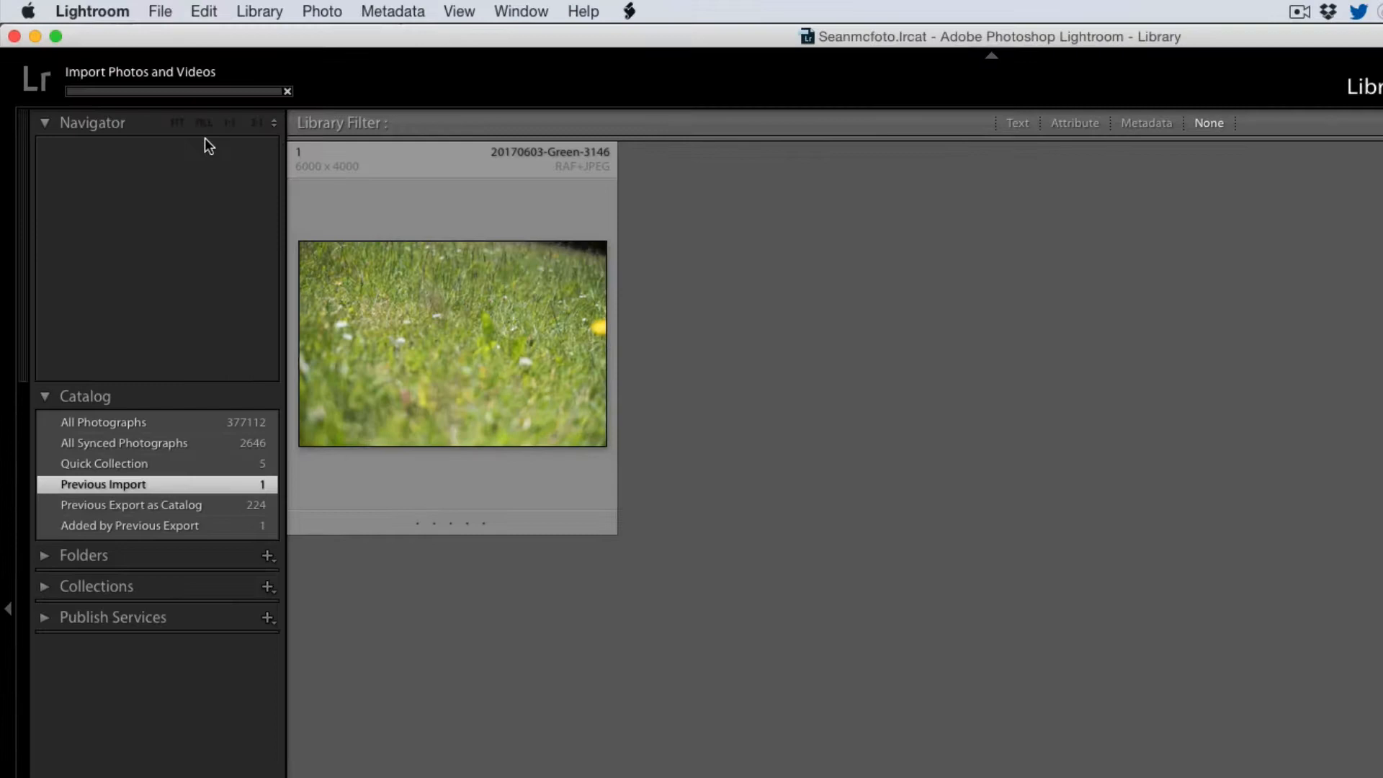
Enable 'Treat JPEG files next to raw files as separate photos' and reopen Import.
left_click(92, 11)
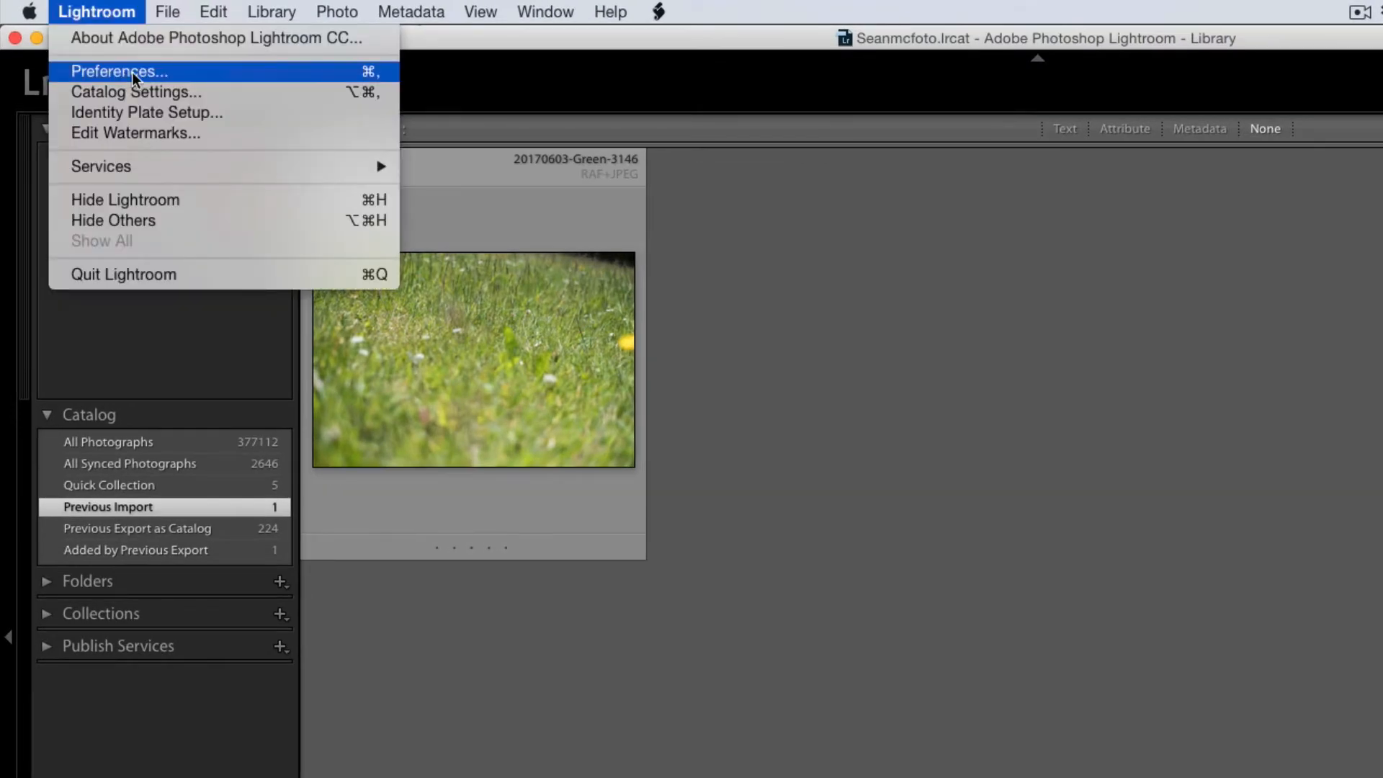
left_click(119, 72)
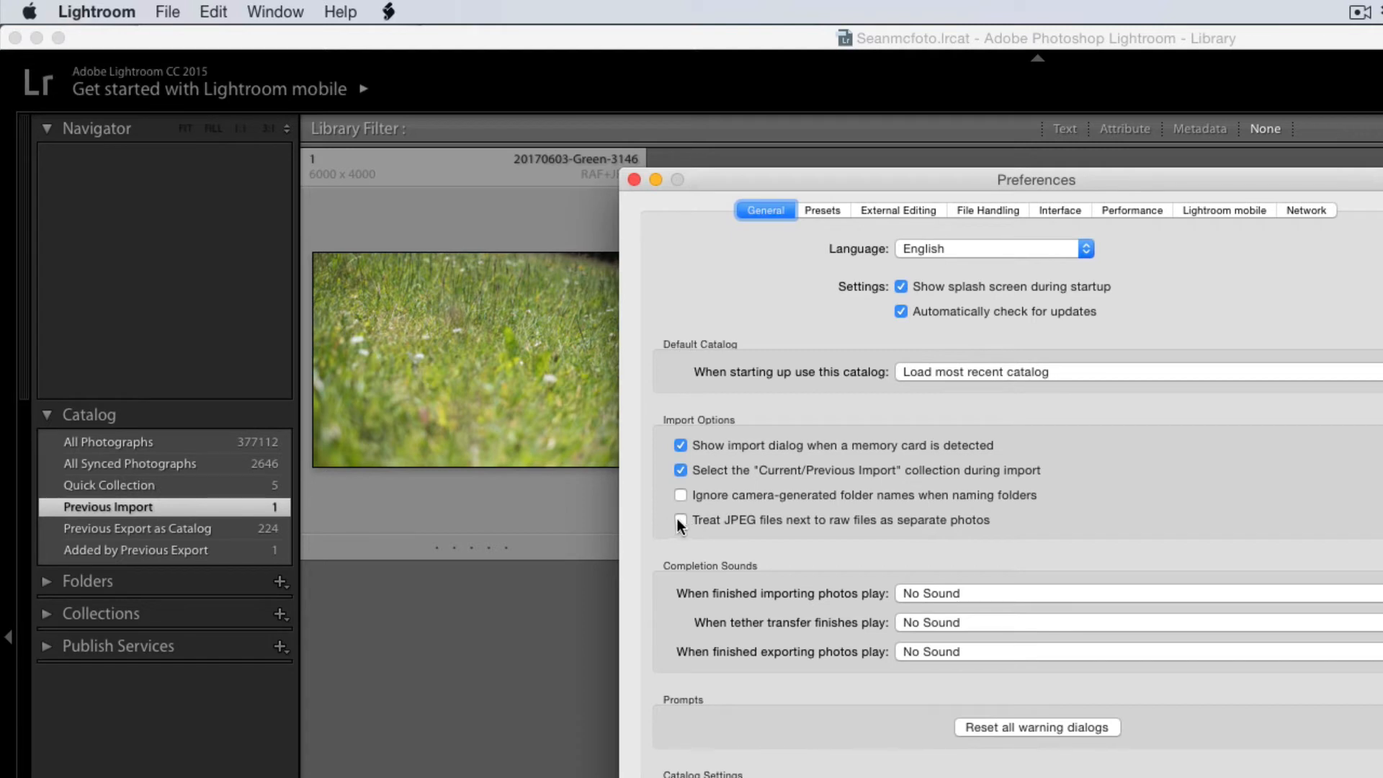
left_click(680, 520)
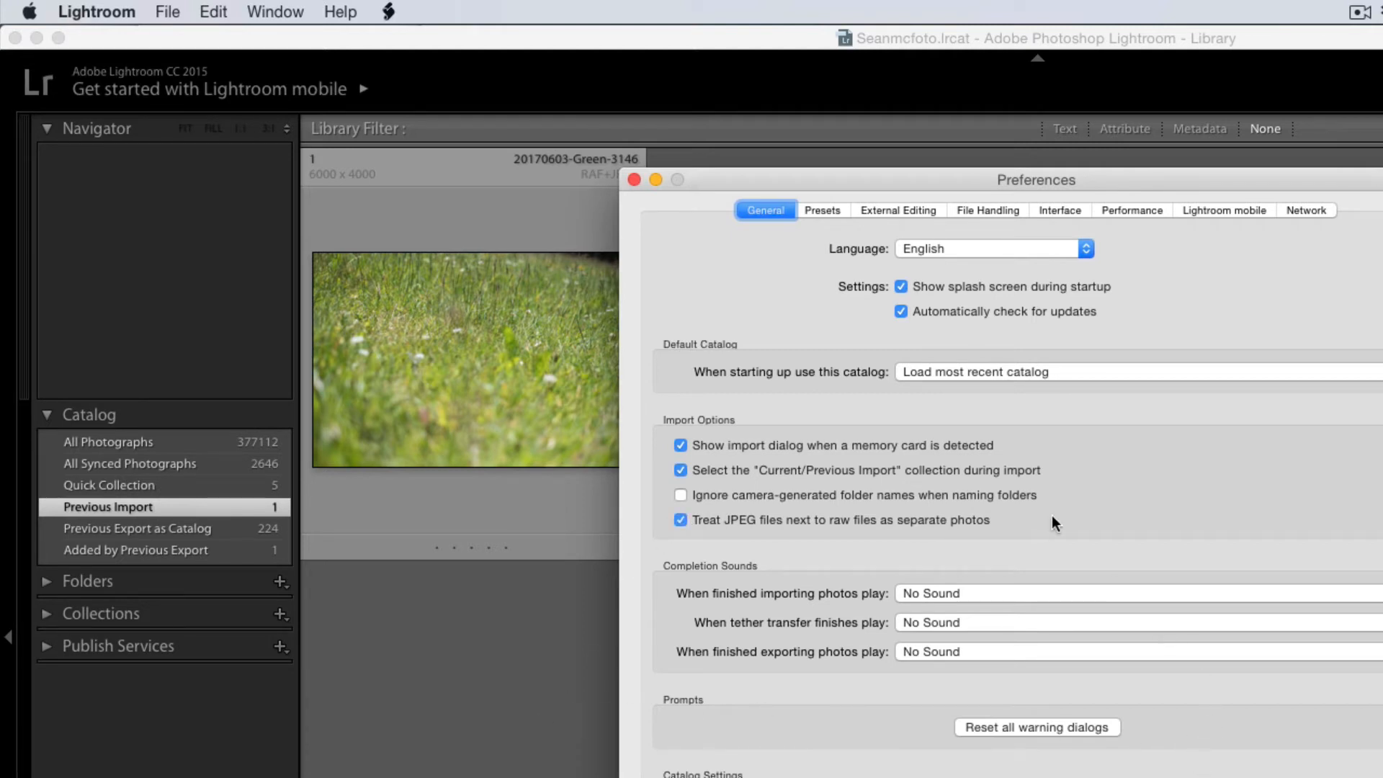
left_click(633, 180)
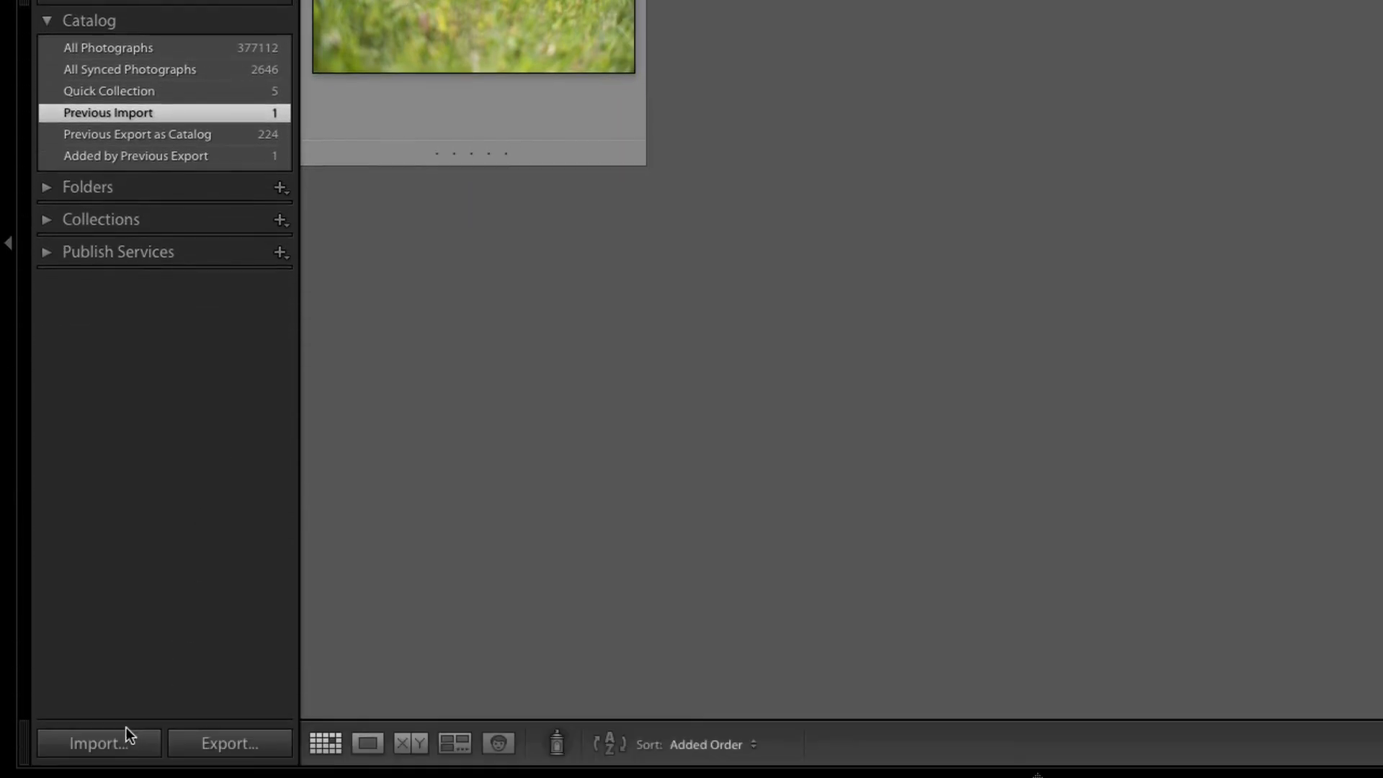
left_click(98, 742)
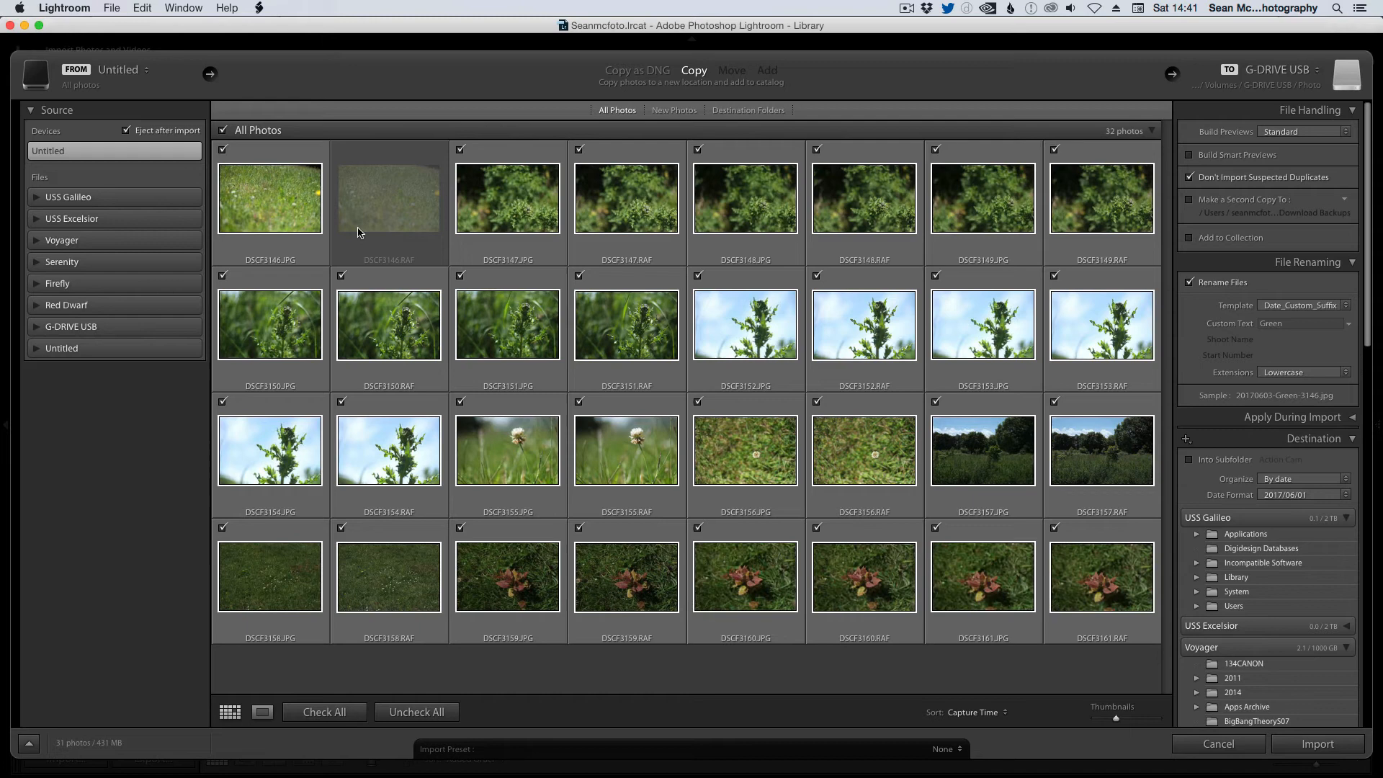
mouse_move(272, 269)
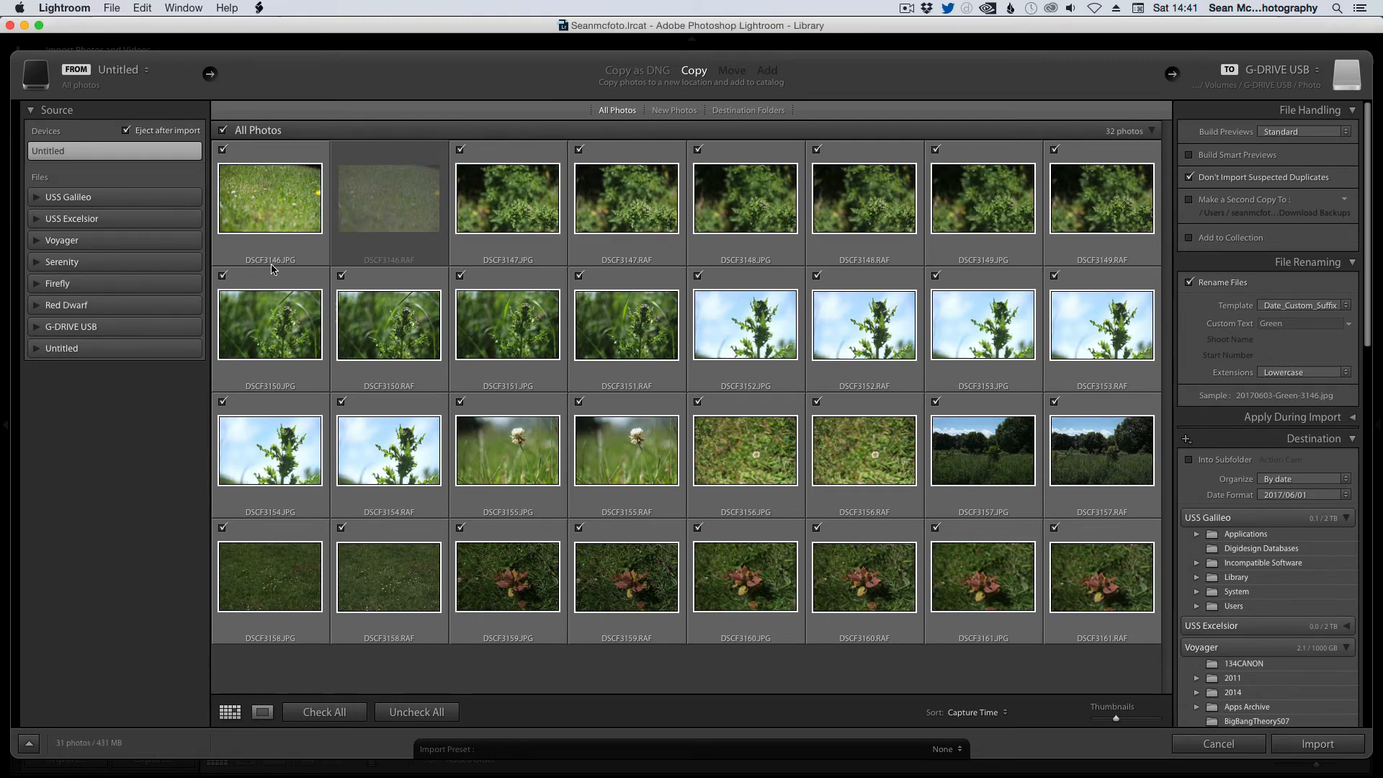
mouse_move(383, 203)
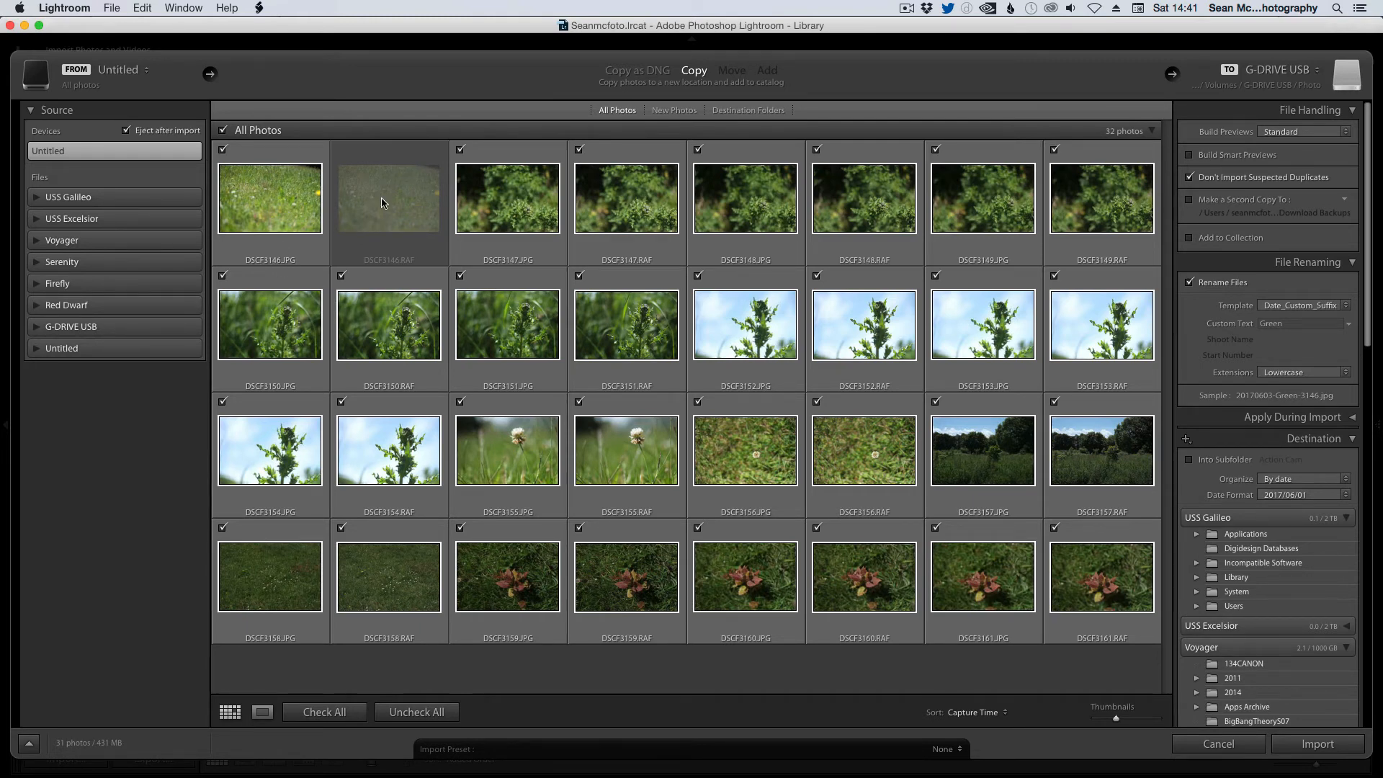
mouse_move(374, 243)
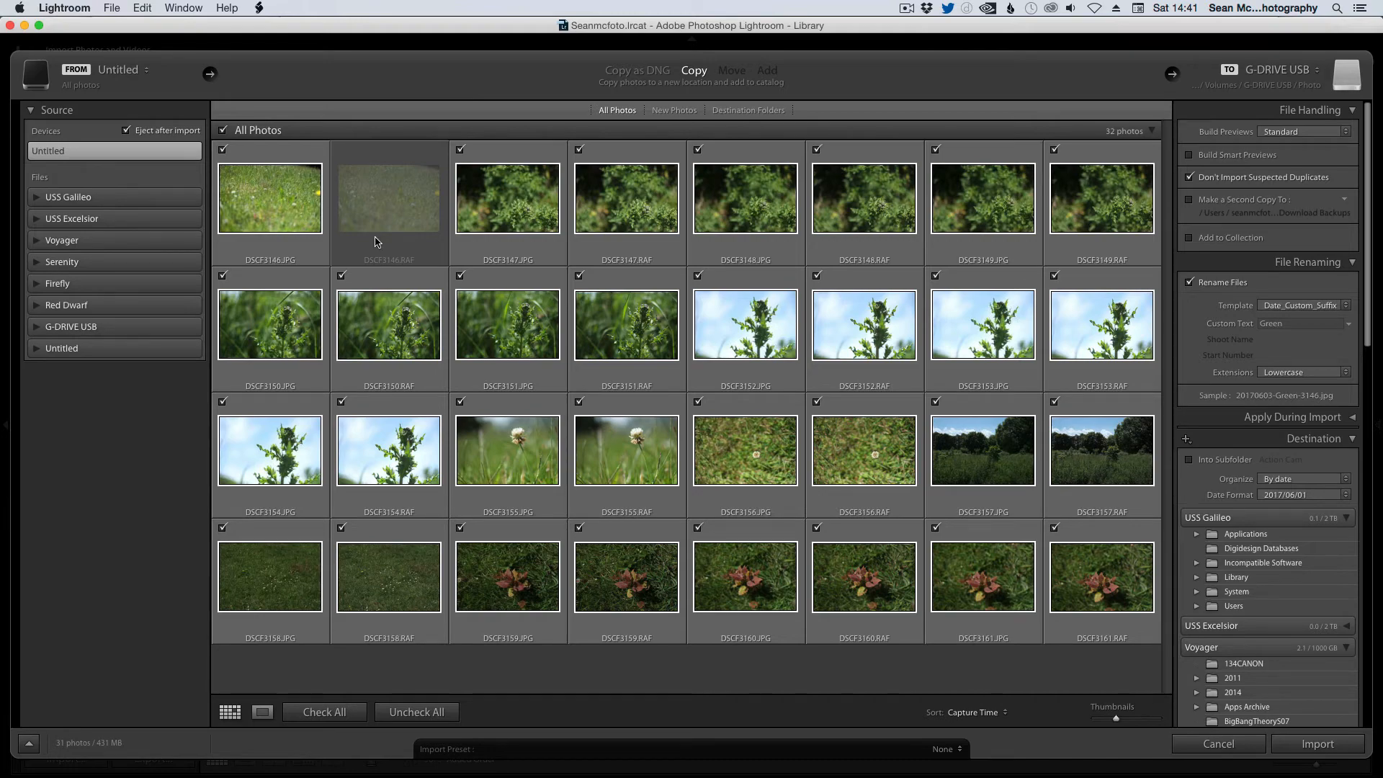
mouse_move(1315, 743)
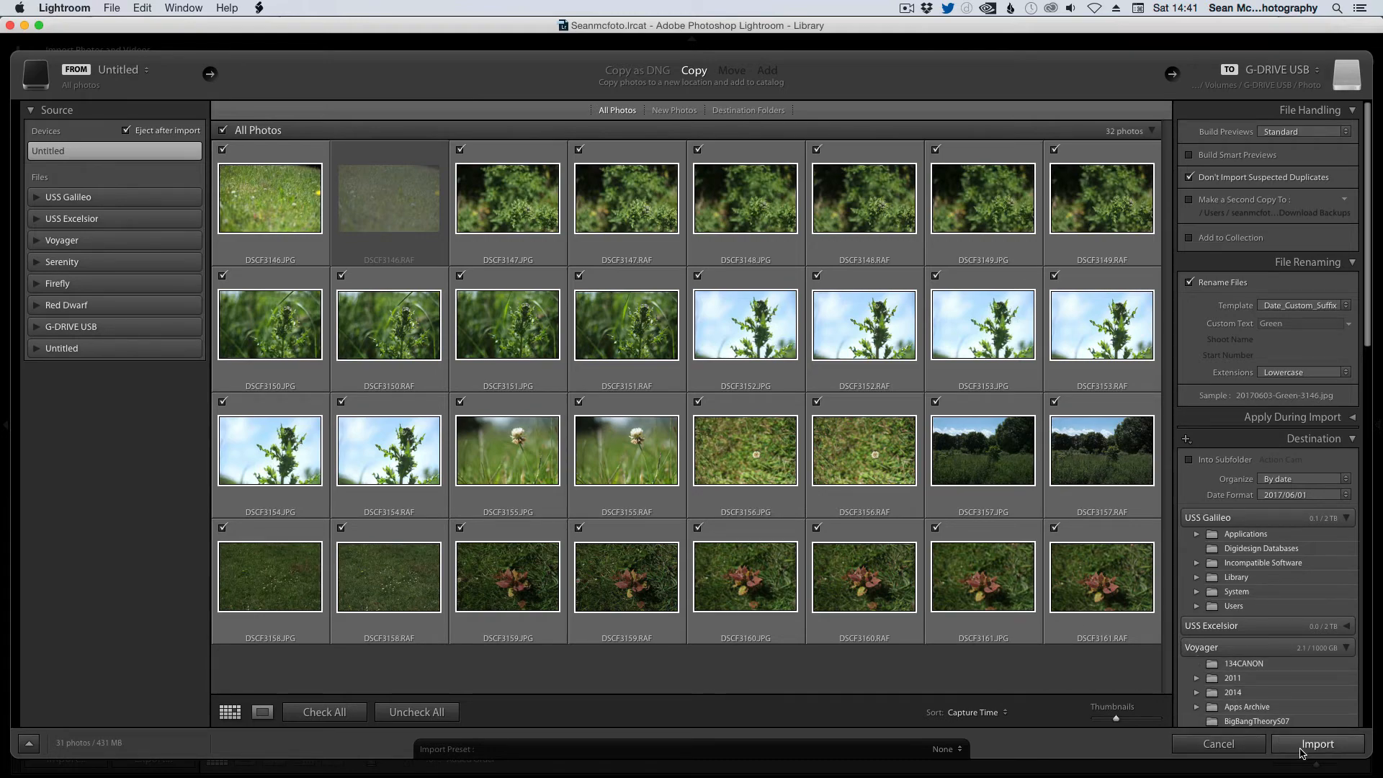
Import the 32 listed photos into the library.
left_click(1315, 743)
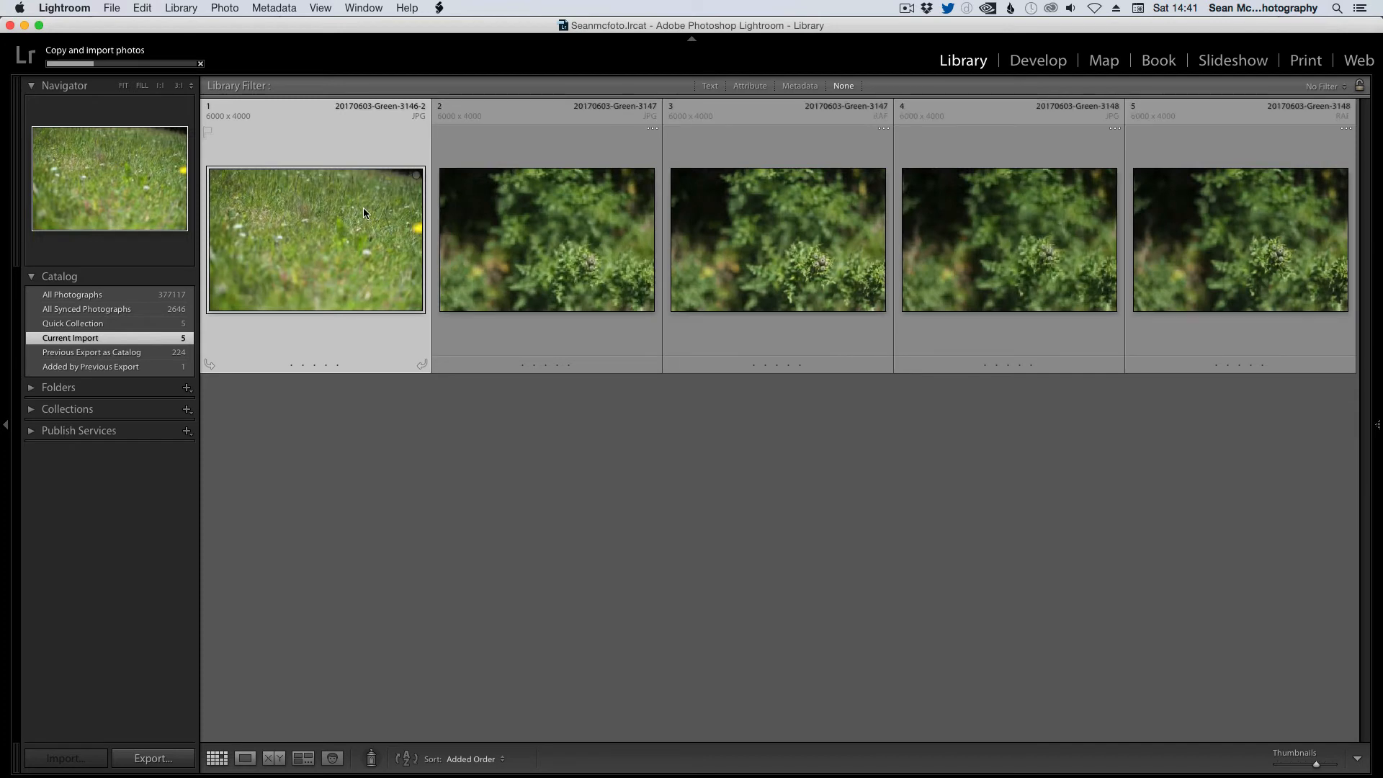
mouse_move(426, 114)
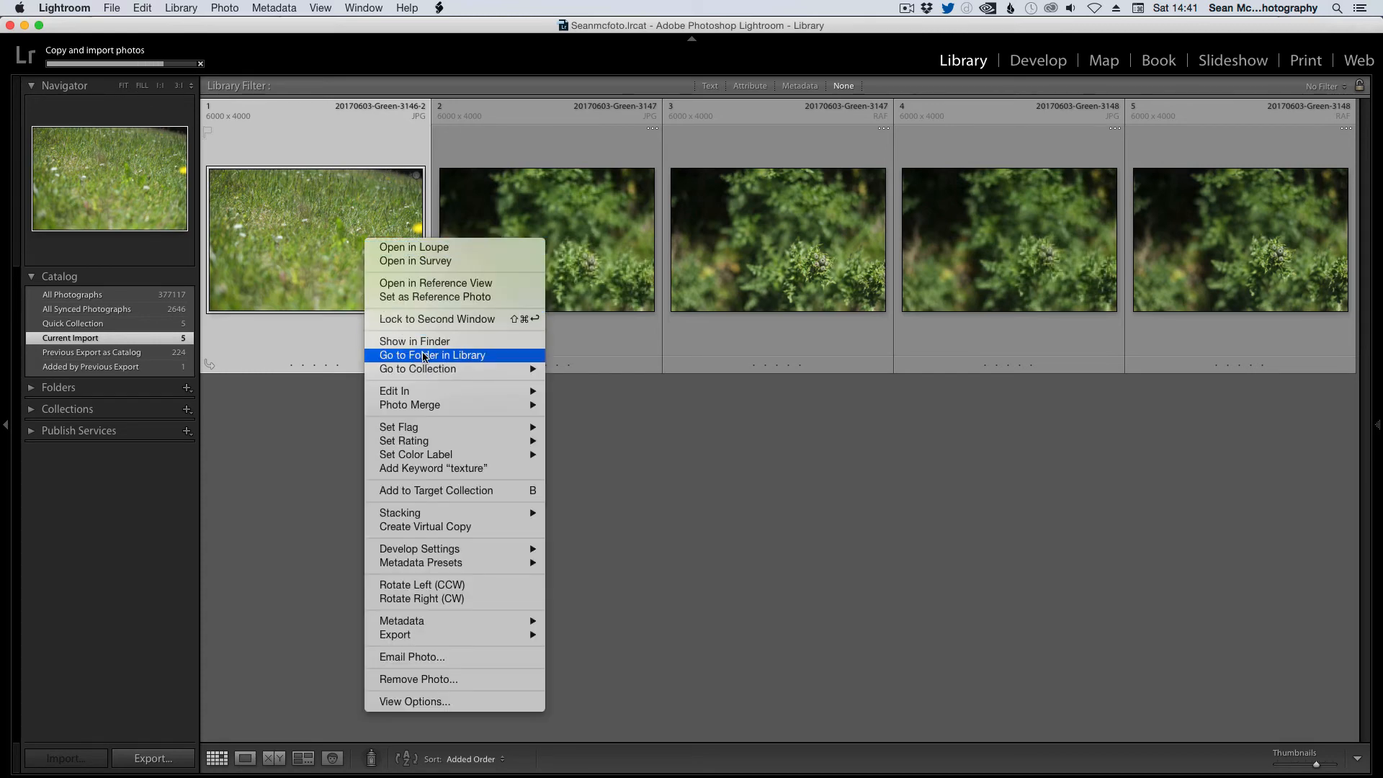
Go to the imported photos' folder and scroll through the separate JPG and RAF photos.
left_click(432, 355)
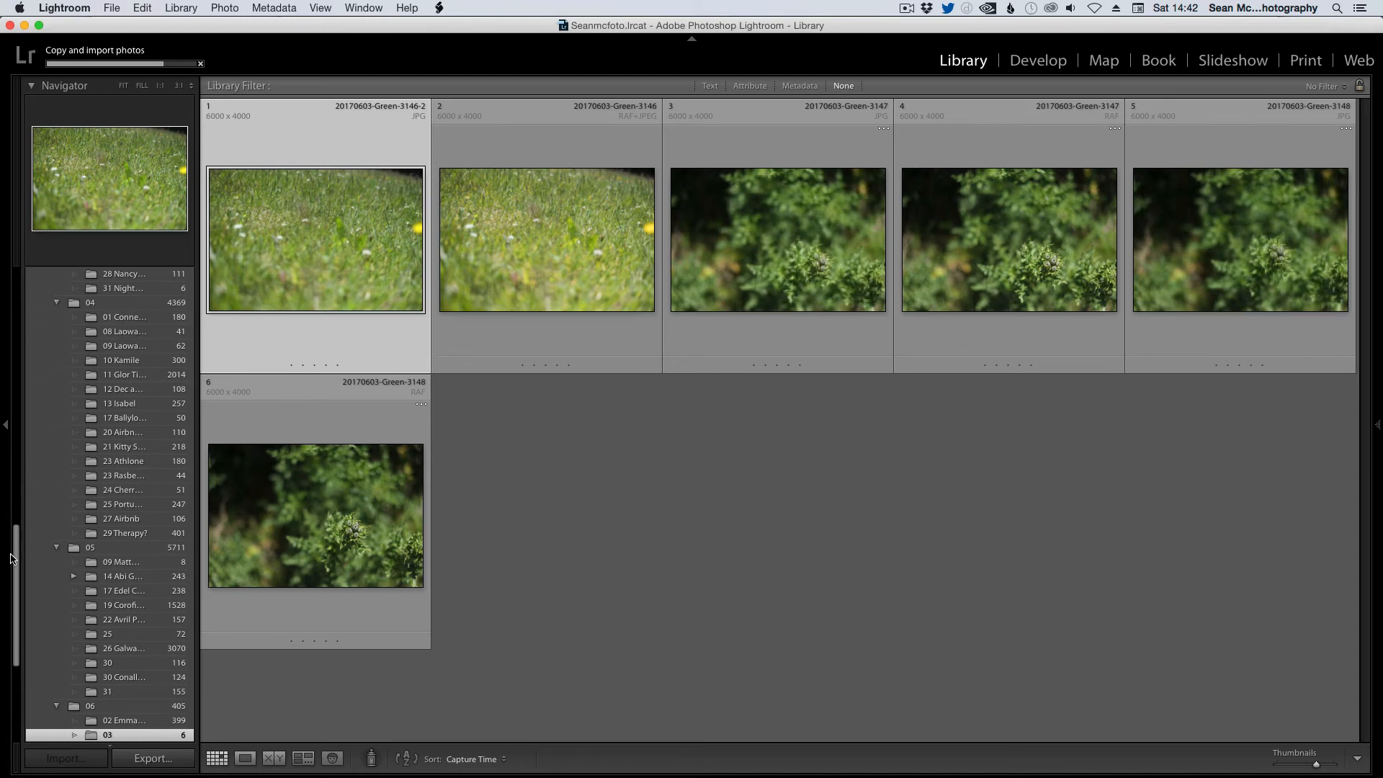
scroll("down", 3)
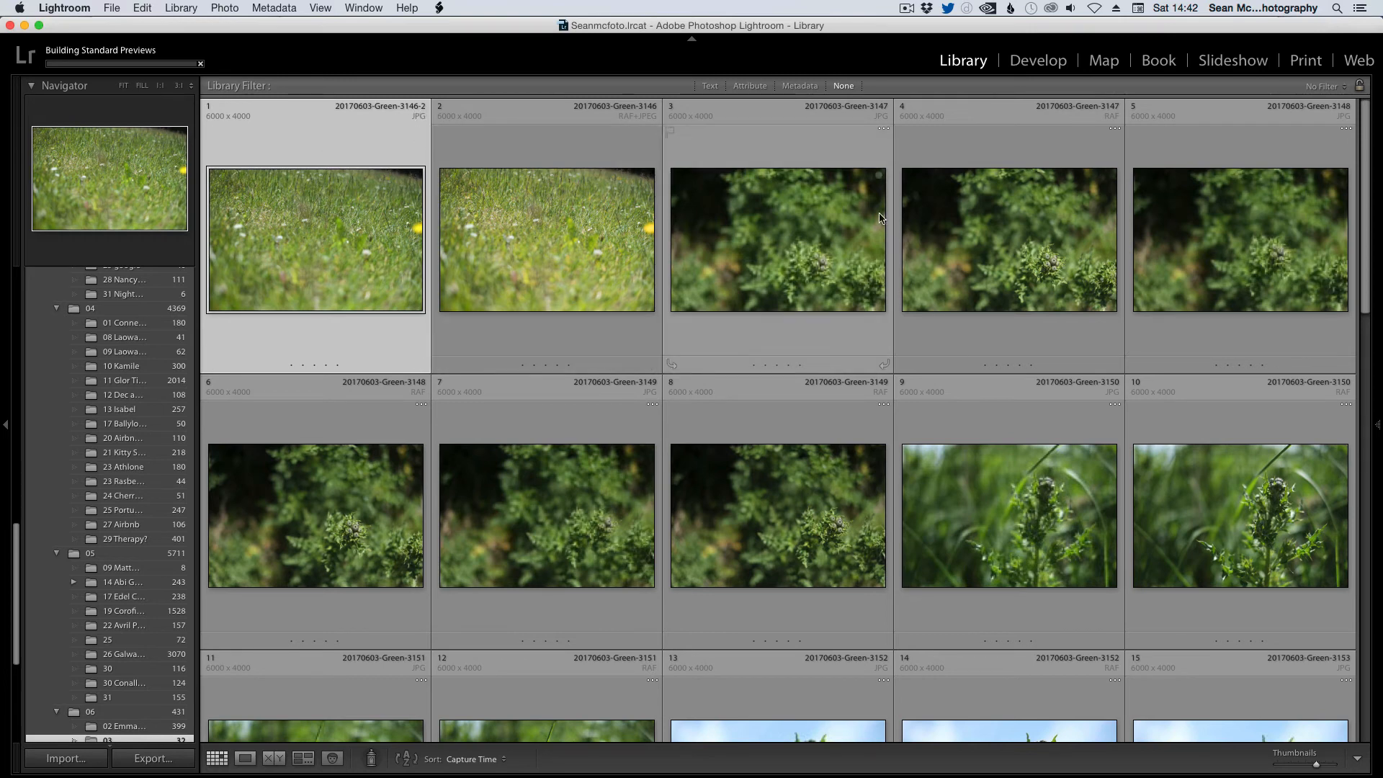
mouse_move(842, 184)
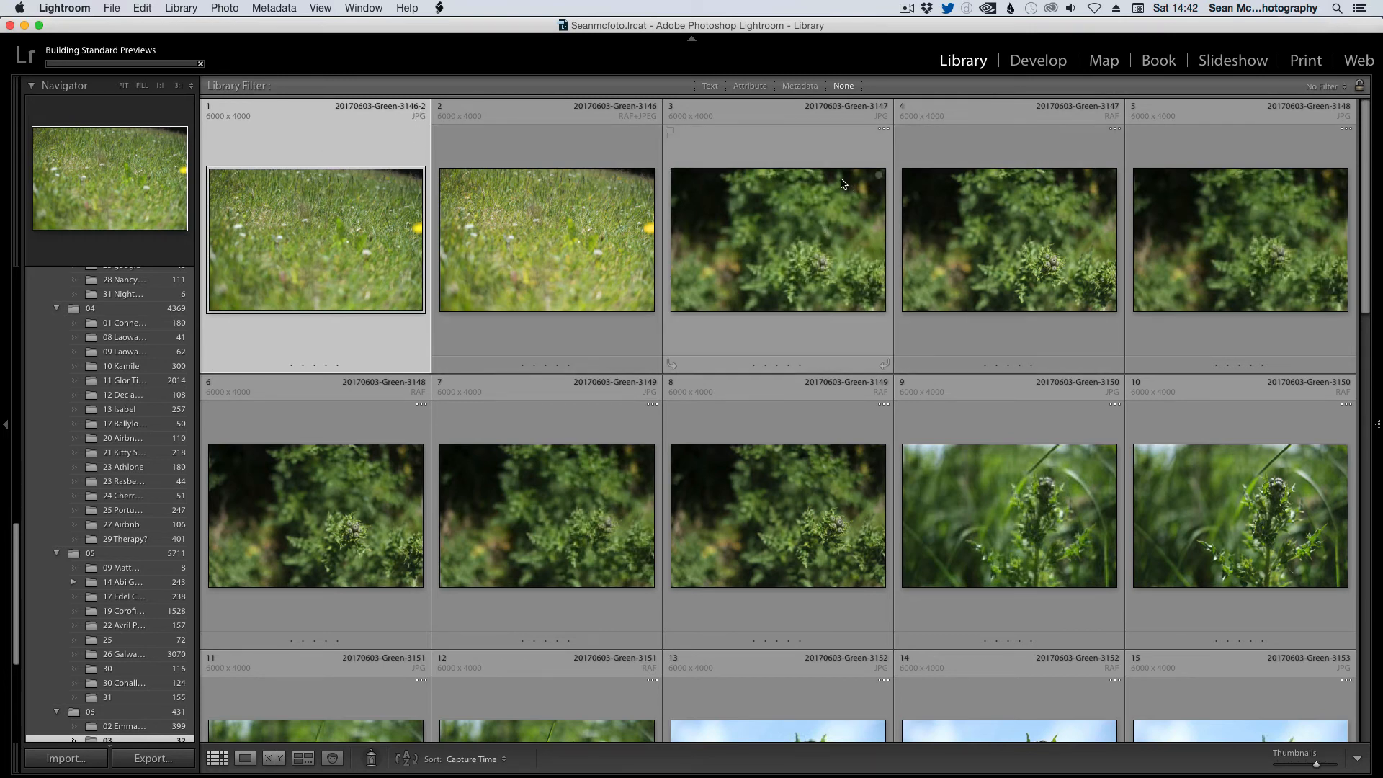
scroll("down", 3)
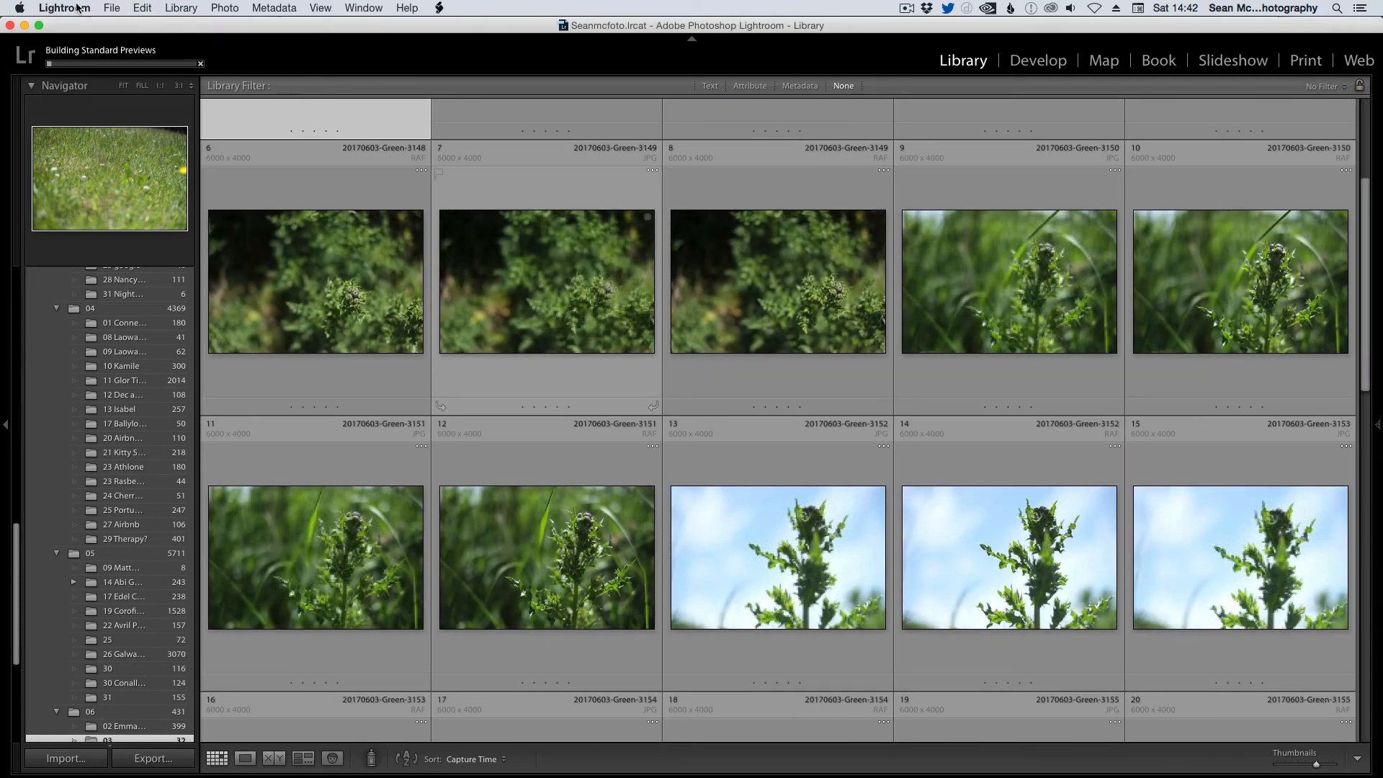
Reopen Lightroom Preferences to confirm the separate-JPEG import option is checked.
left_click(64, 8)
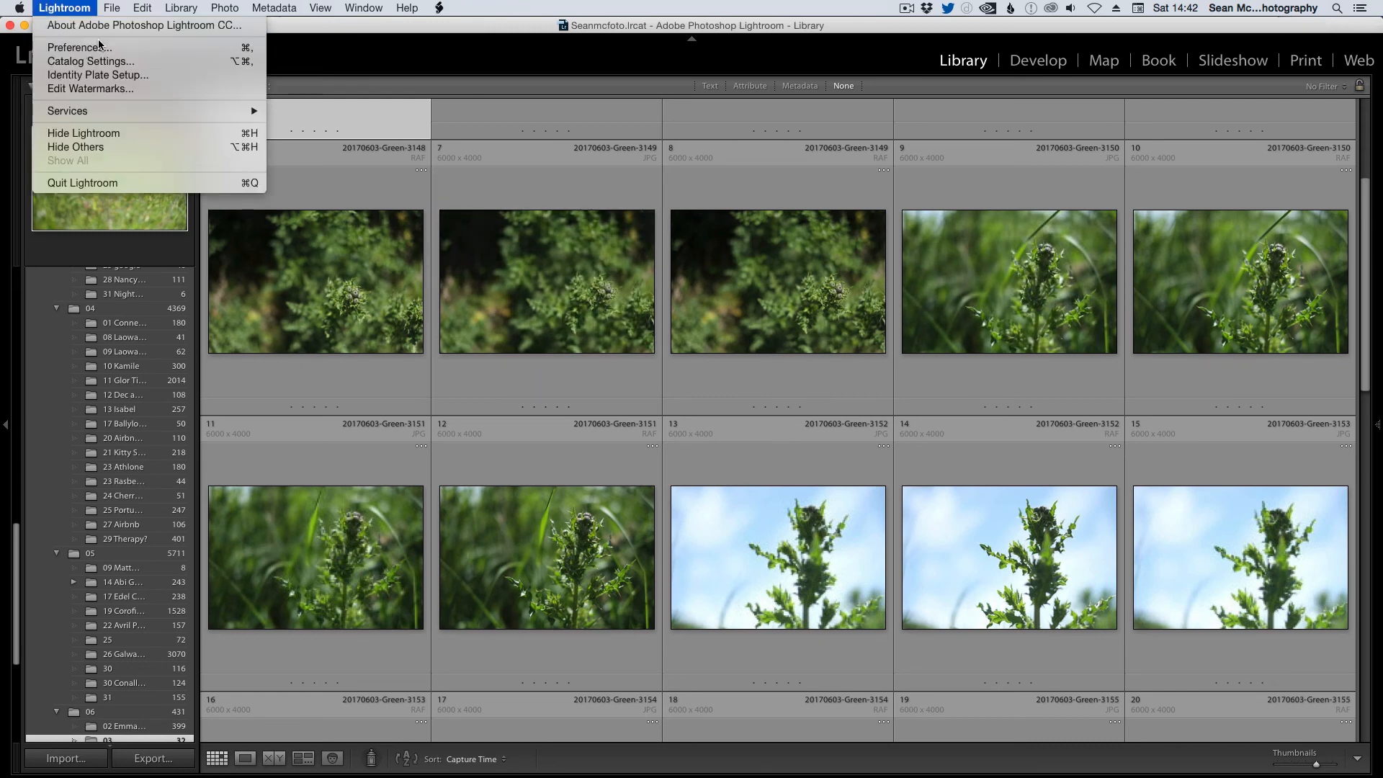
left_click(78, 47)
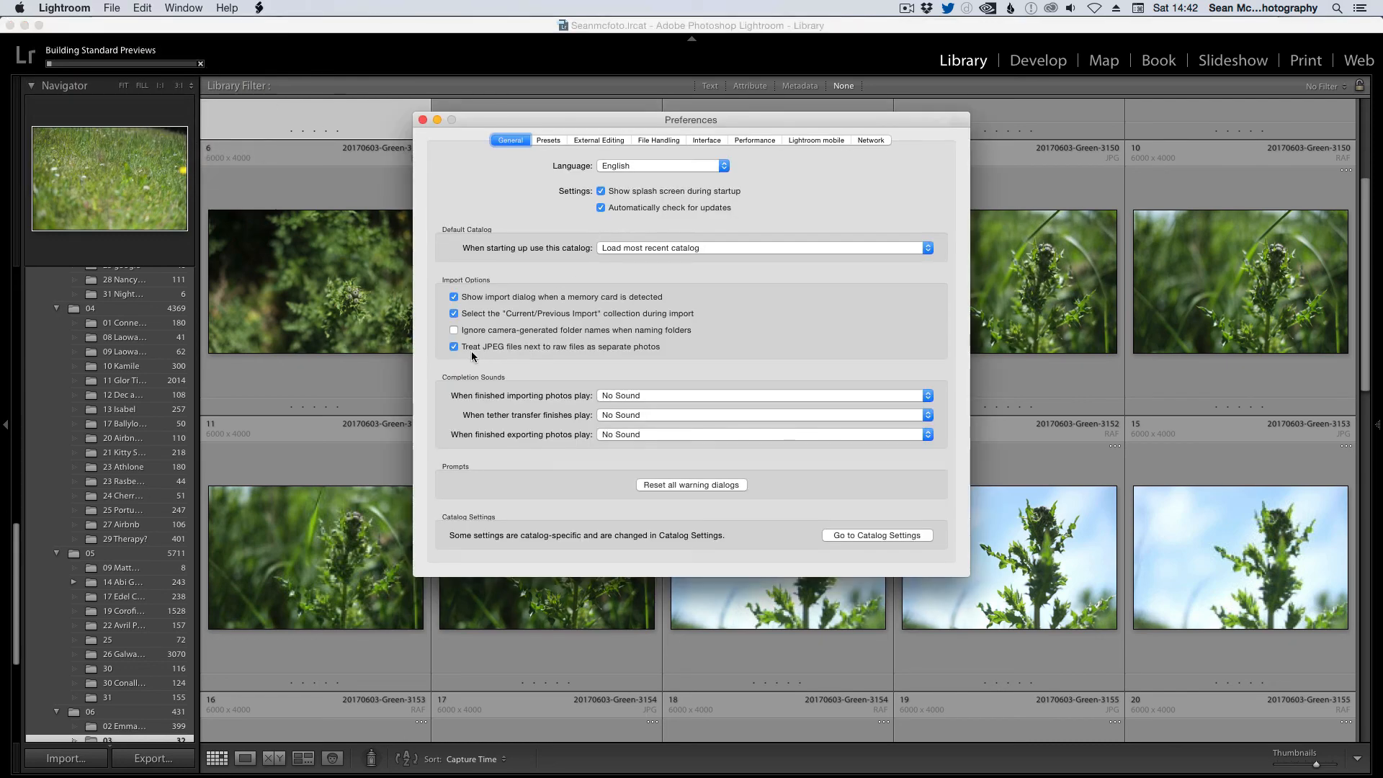
mouse_move(680, 354)
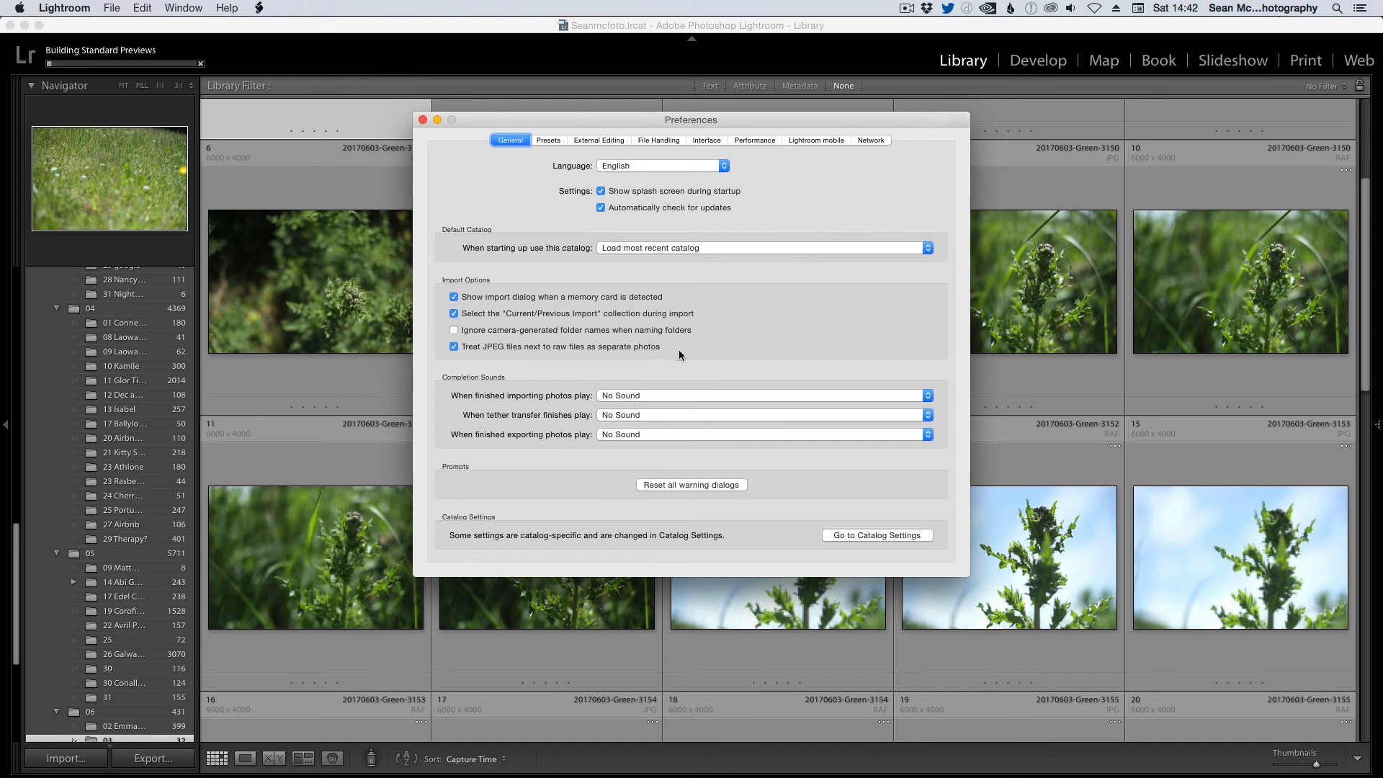